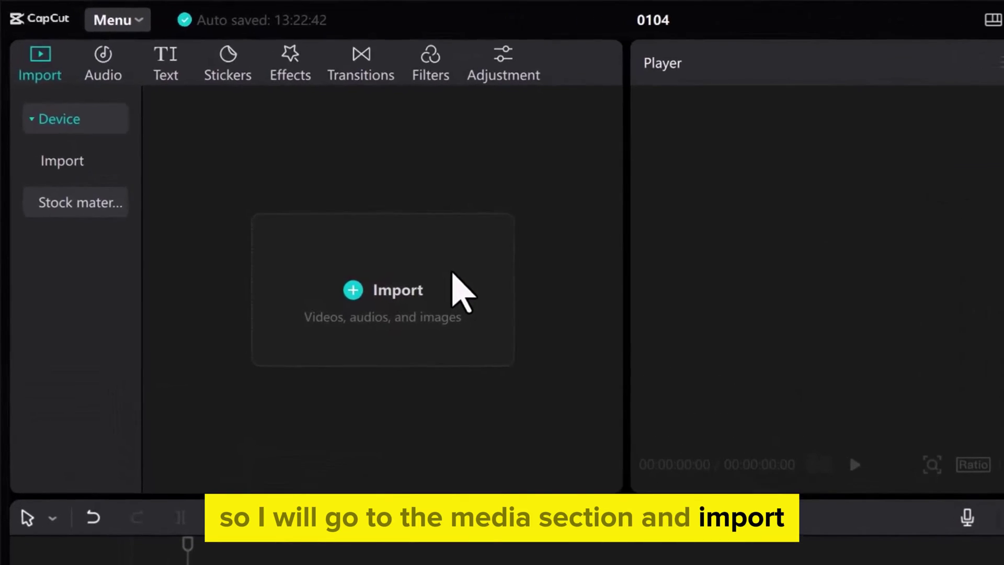
Step: Import the presenter video and the crumpled white paper clip into the media library
left_click(383, 291)
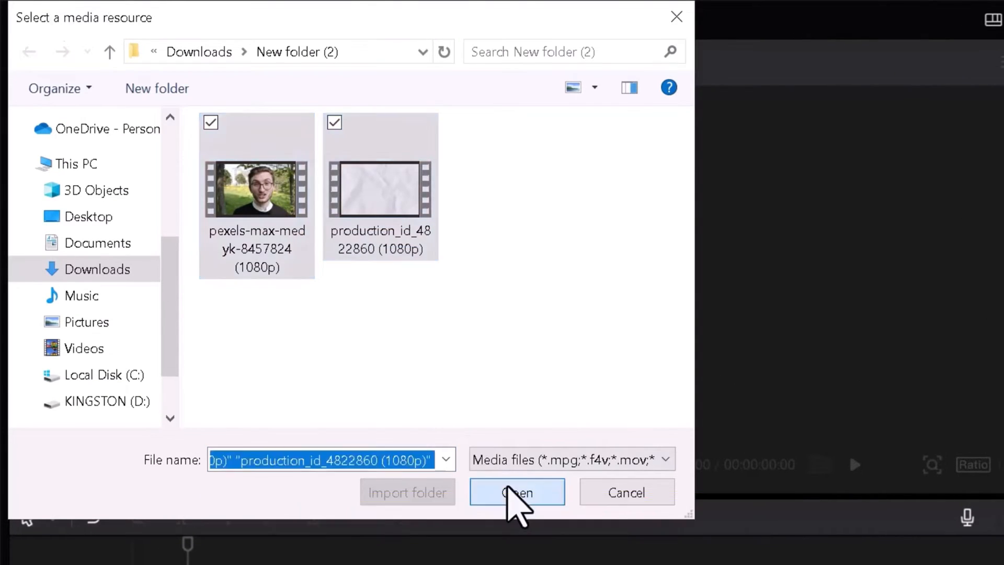
left_click(517, 492)
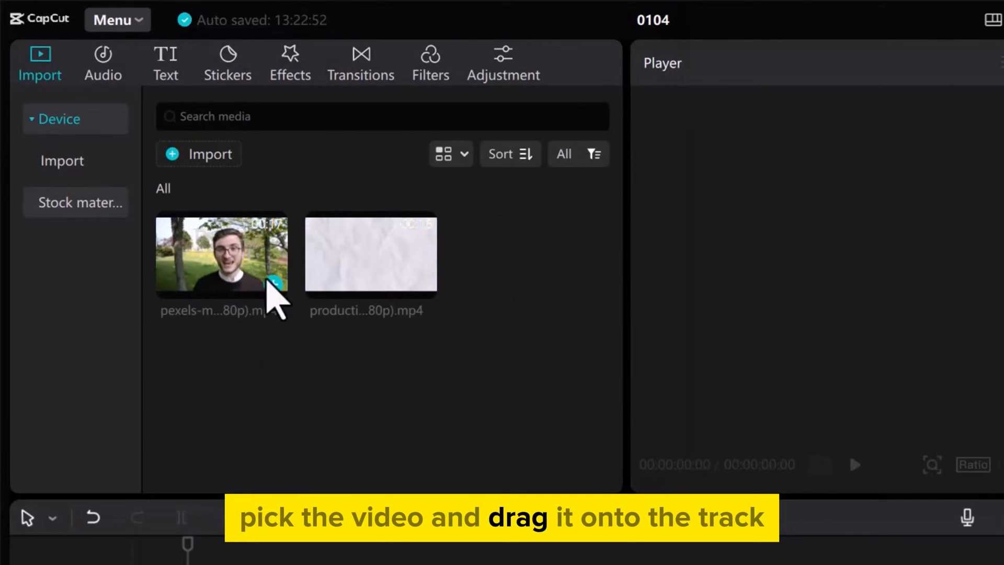
Step: Place the presenter video clip onto the timeline track
left_click_drag(221, 253, 257, 467)
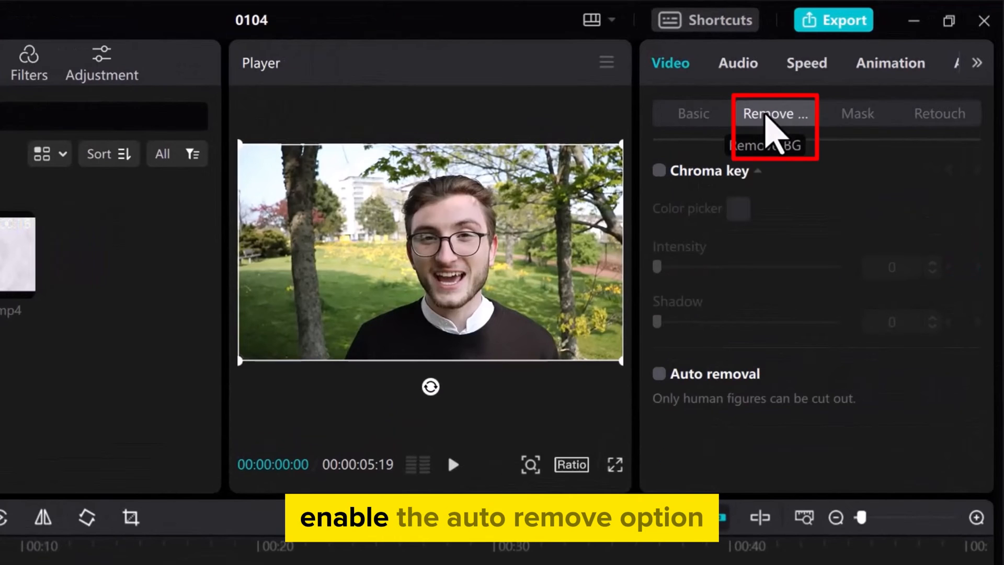
Step: Enable Auto removal under Remove BG for the presenter clip
left_click(659, 374)
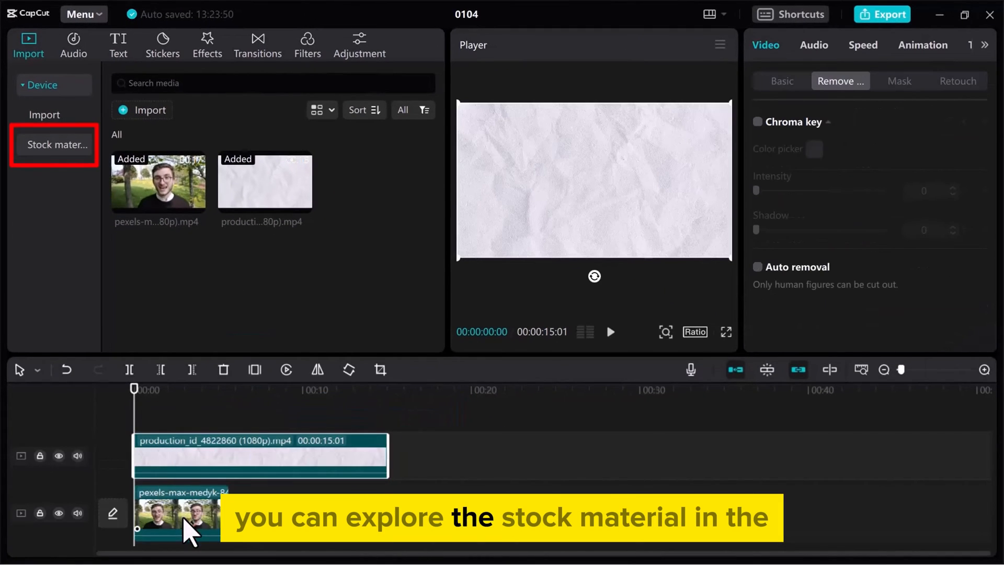
Step: Stack the presenter clip above the paper clip, trimming the paper to the presenter's length
left_click(757, 267)
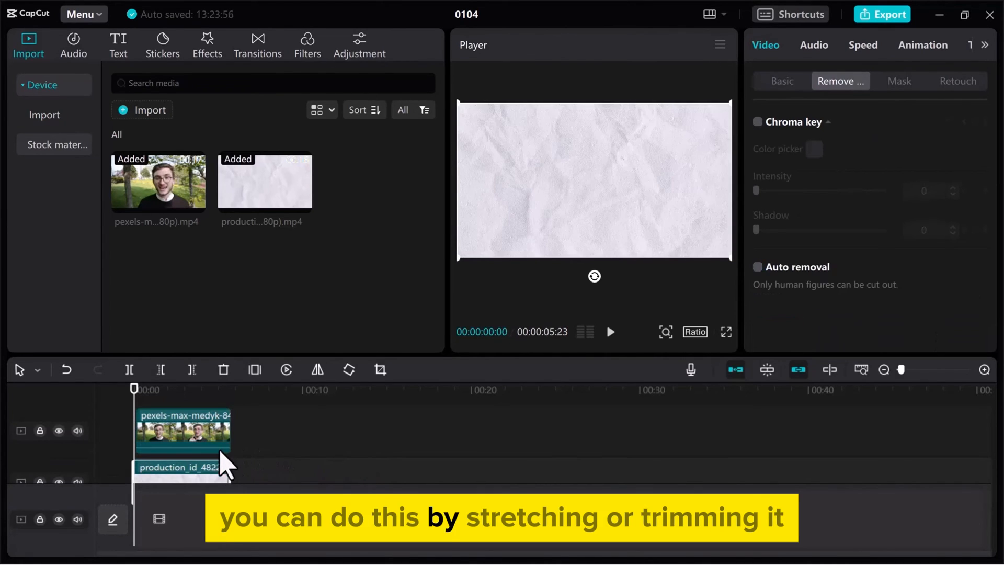
left_click(757, 267)
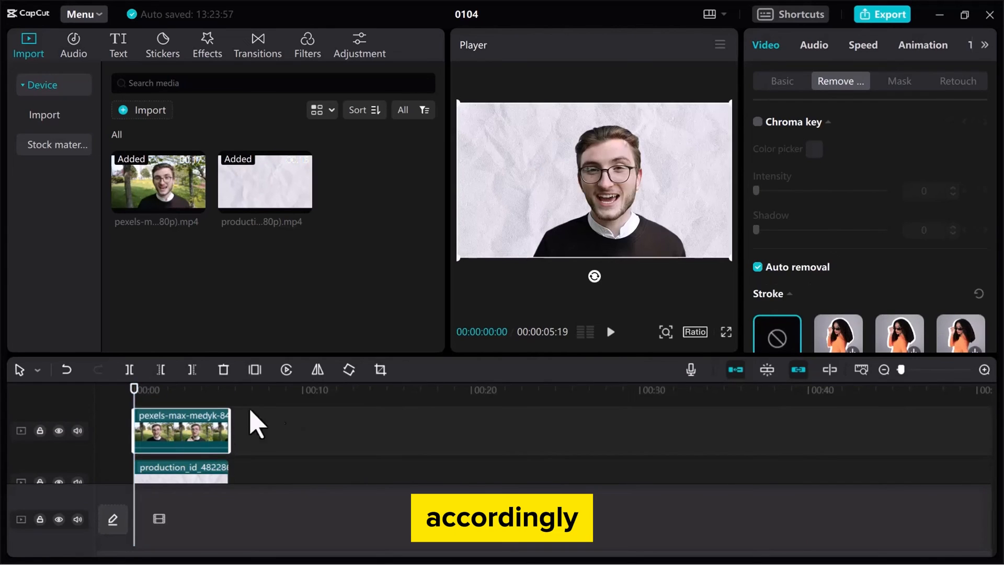
Step: Play the presenter-over-paper composite and pause it near the end
left_click(611, 332)
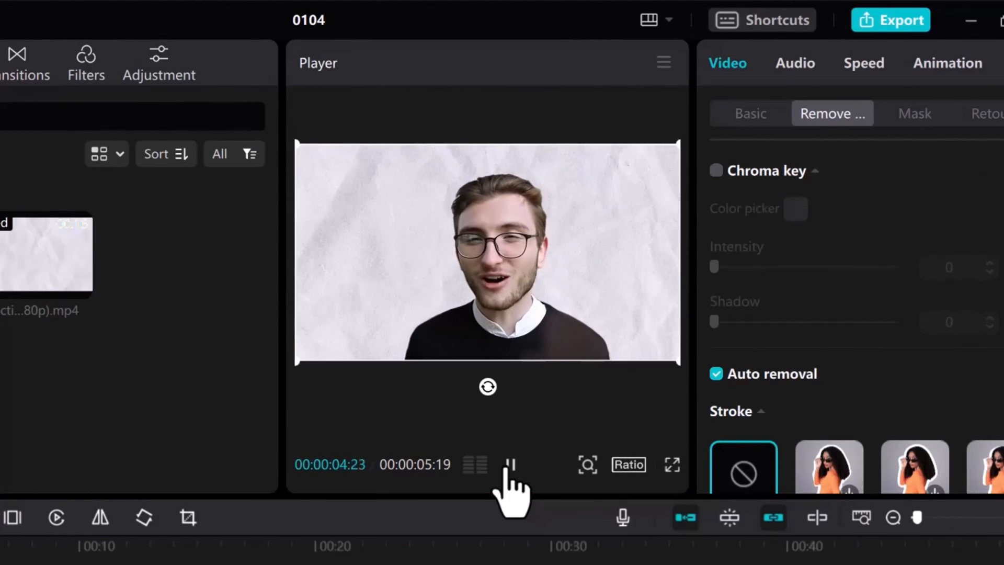
left_click(512, 464)
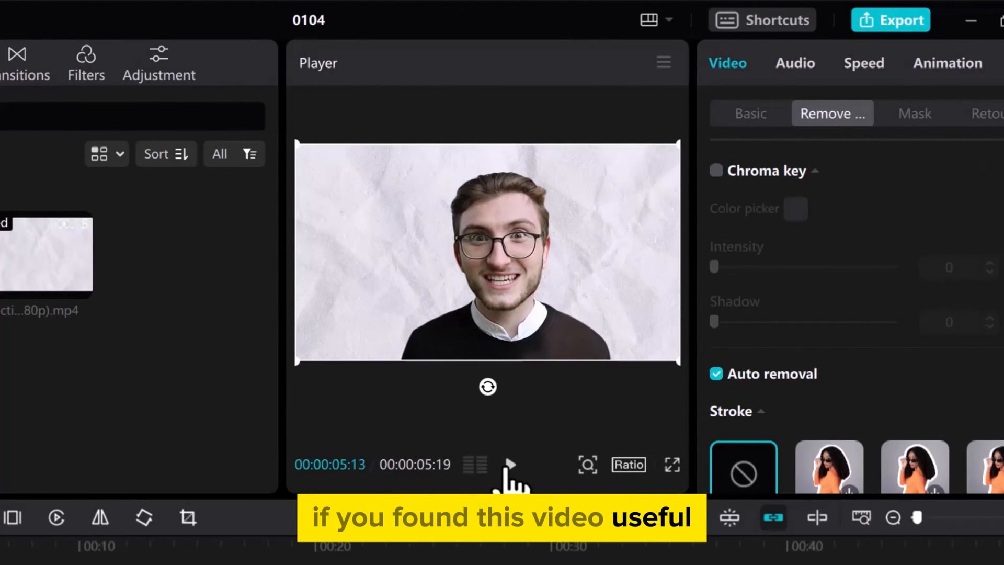